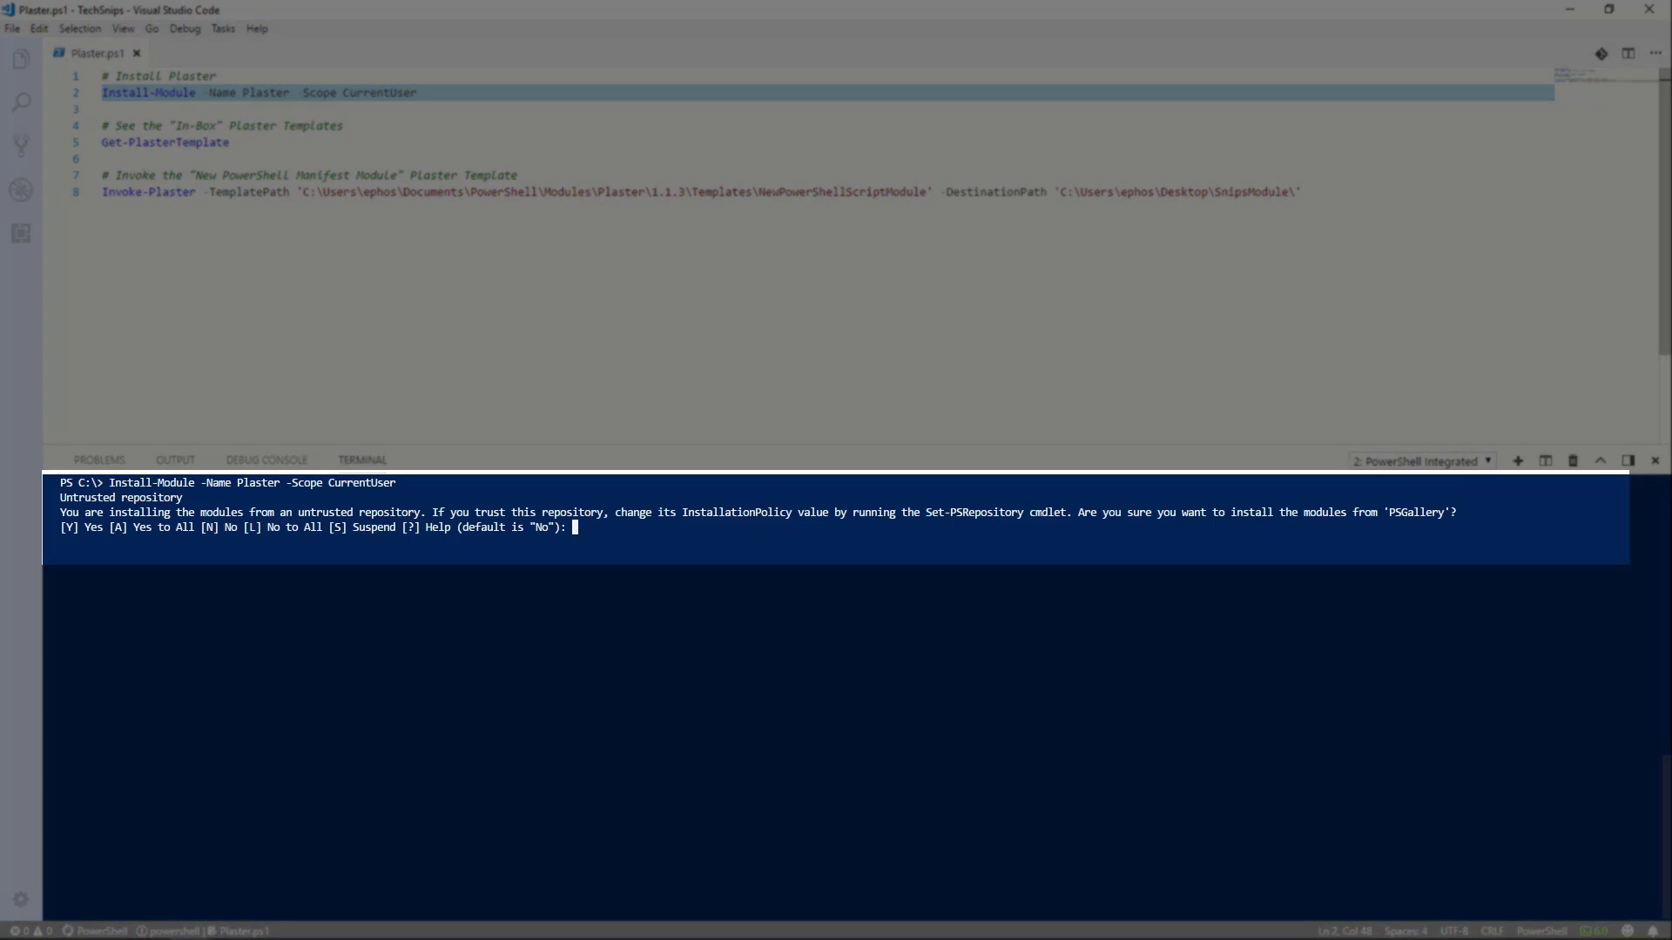
Answer yes to the untrusted PSGallery prompt so Plaster finishes installing.
type("y")
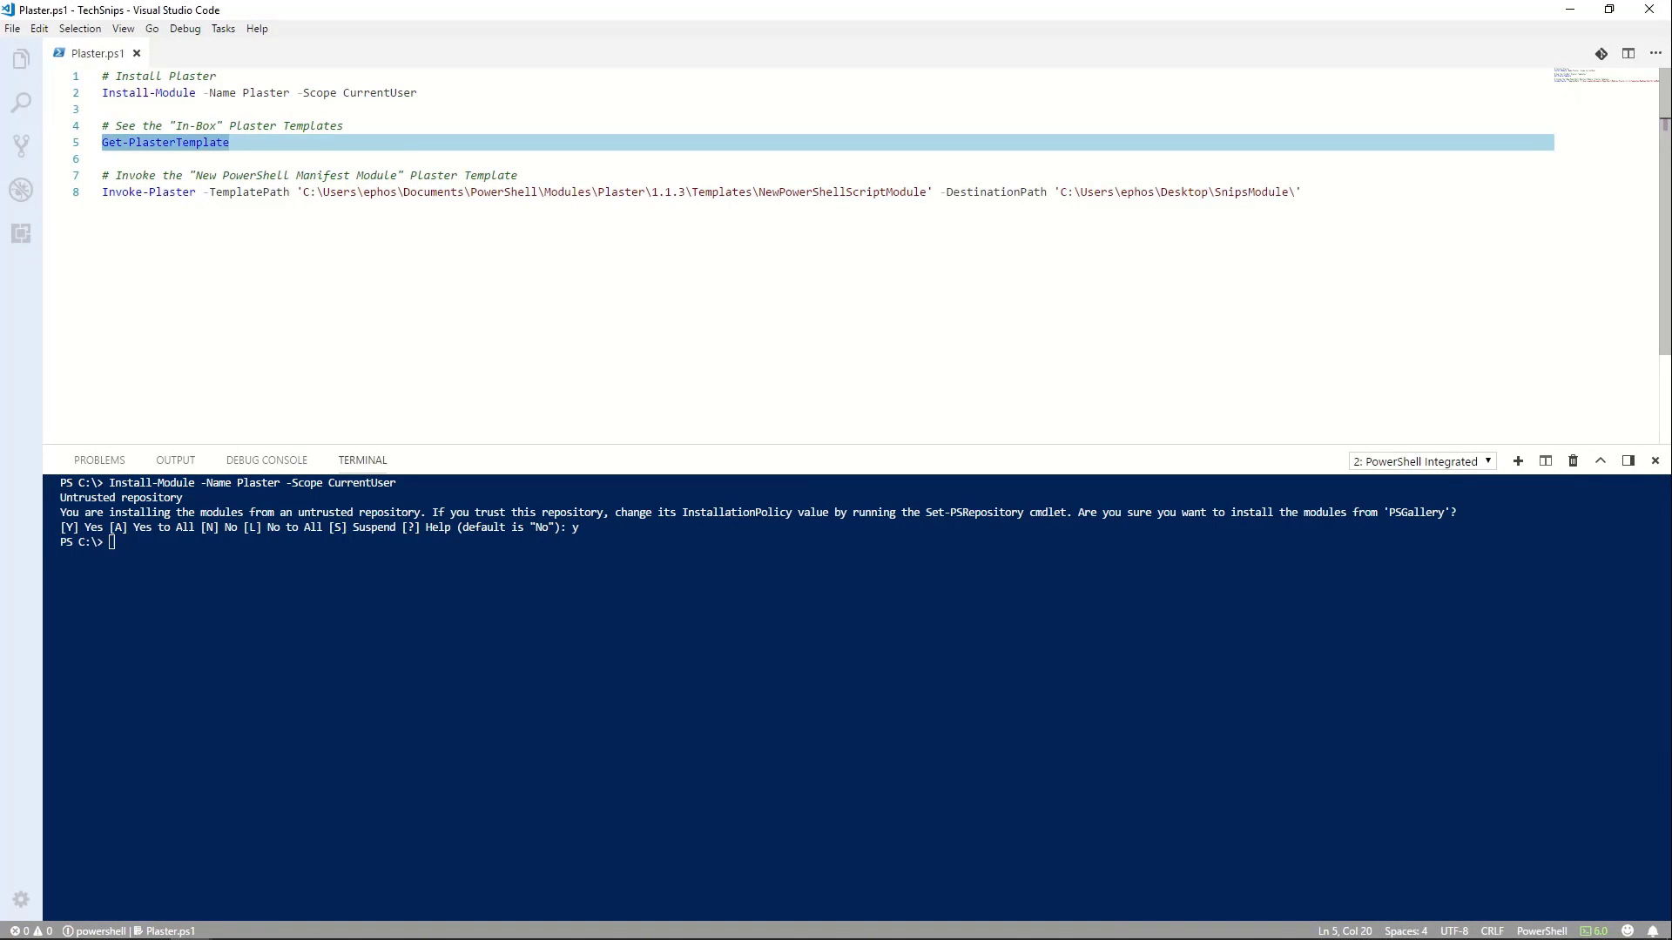
Run the Get-PlasterTemplate line to list the built-in Plaster templates.
key("F8")
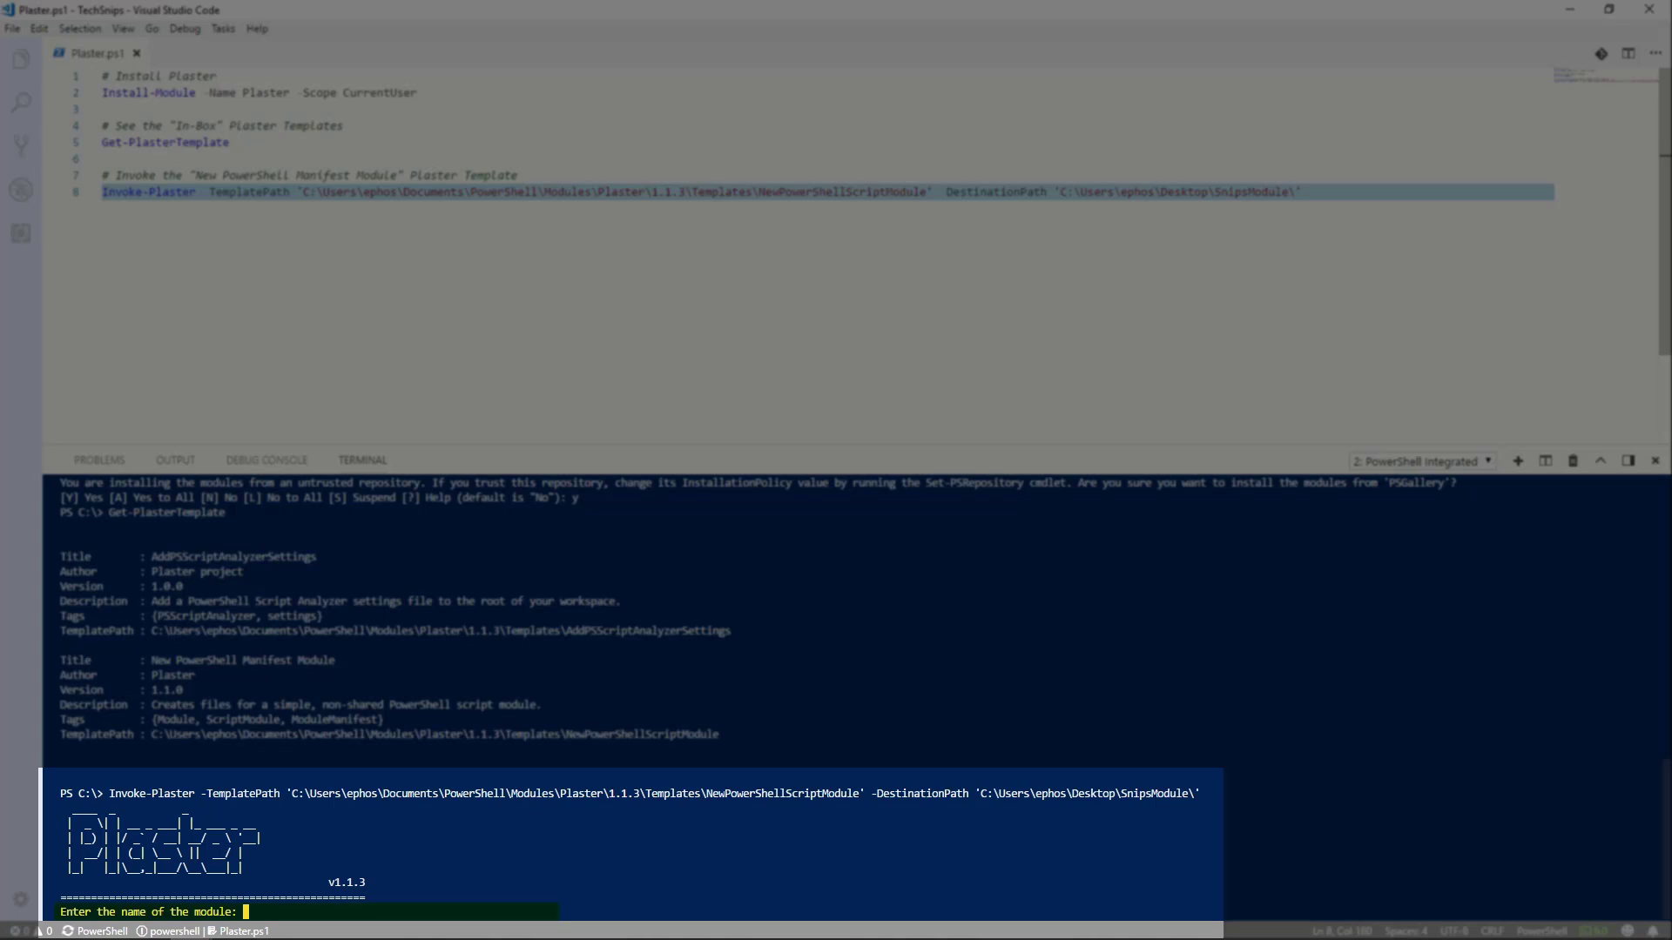
Answer the Plaster prompts with module name SnipsModule and version 1.0.0 to scaffold it.
type("Sni")
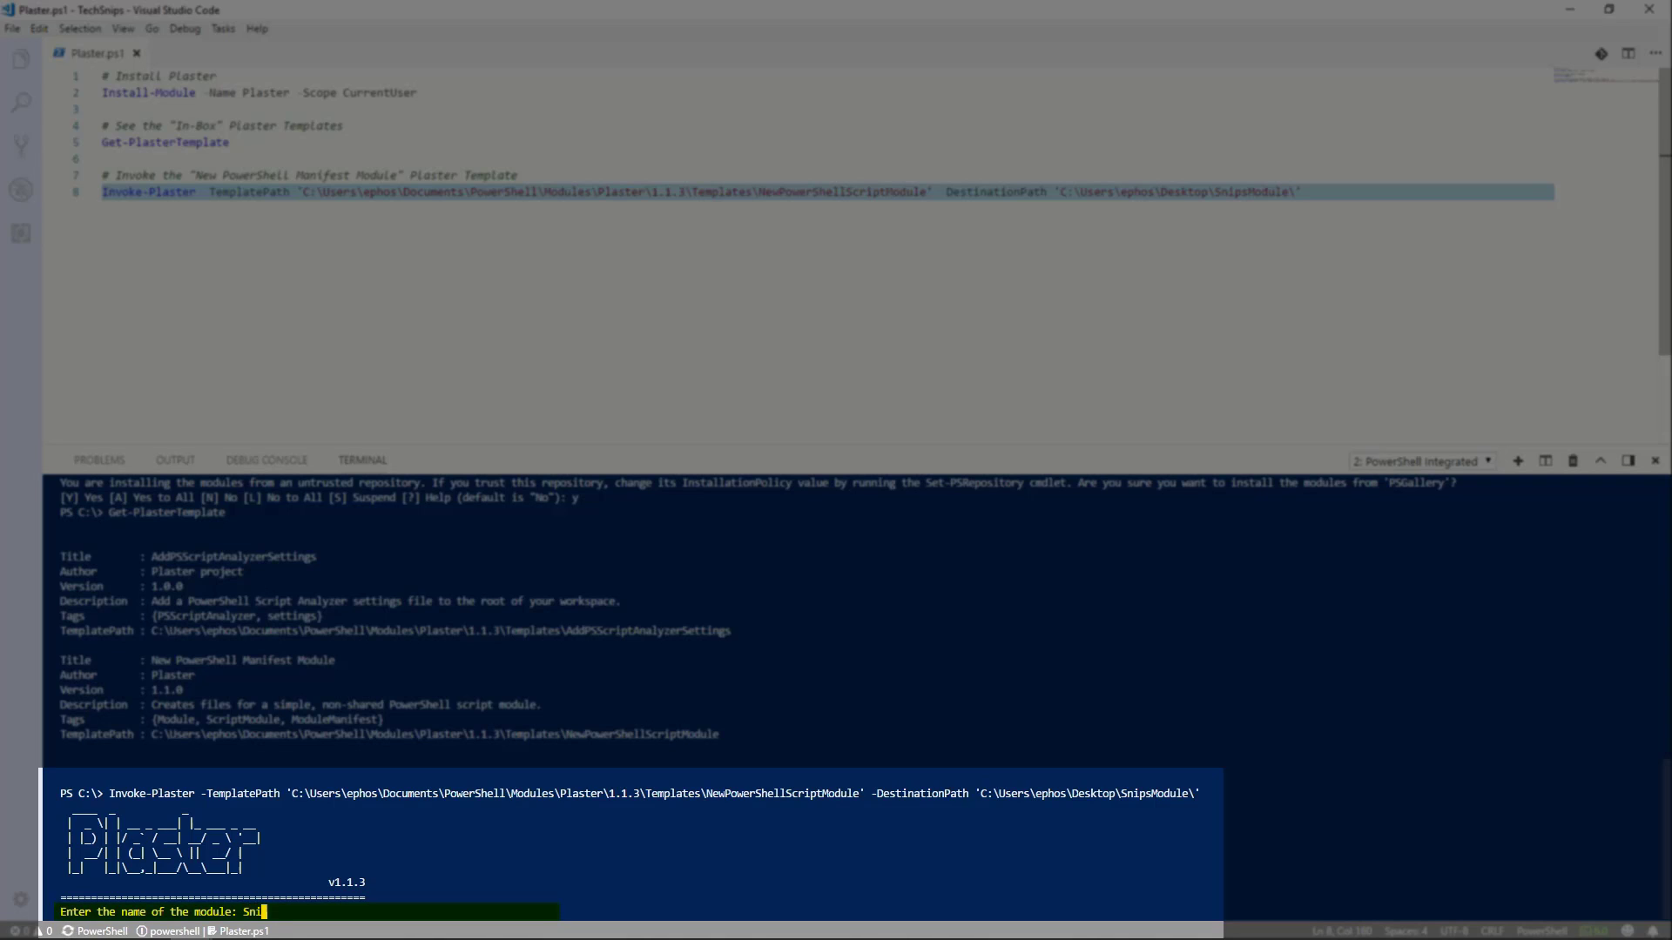
type("psModule")
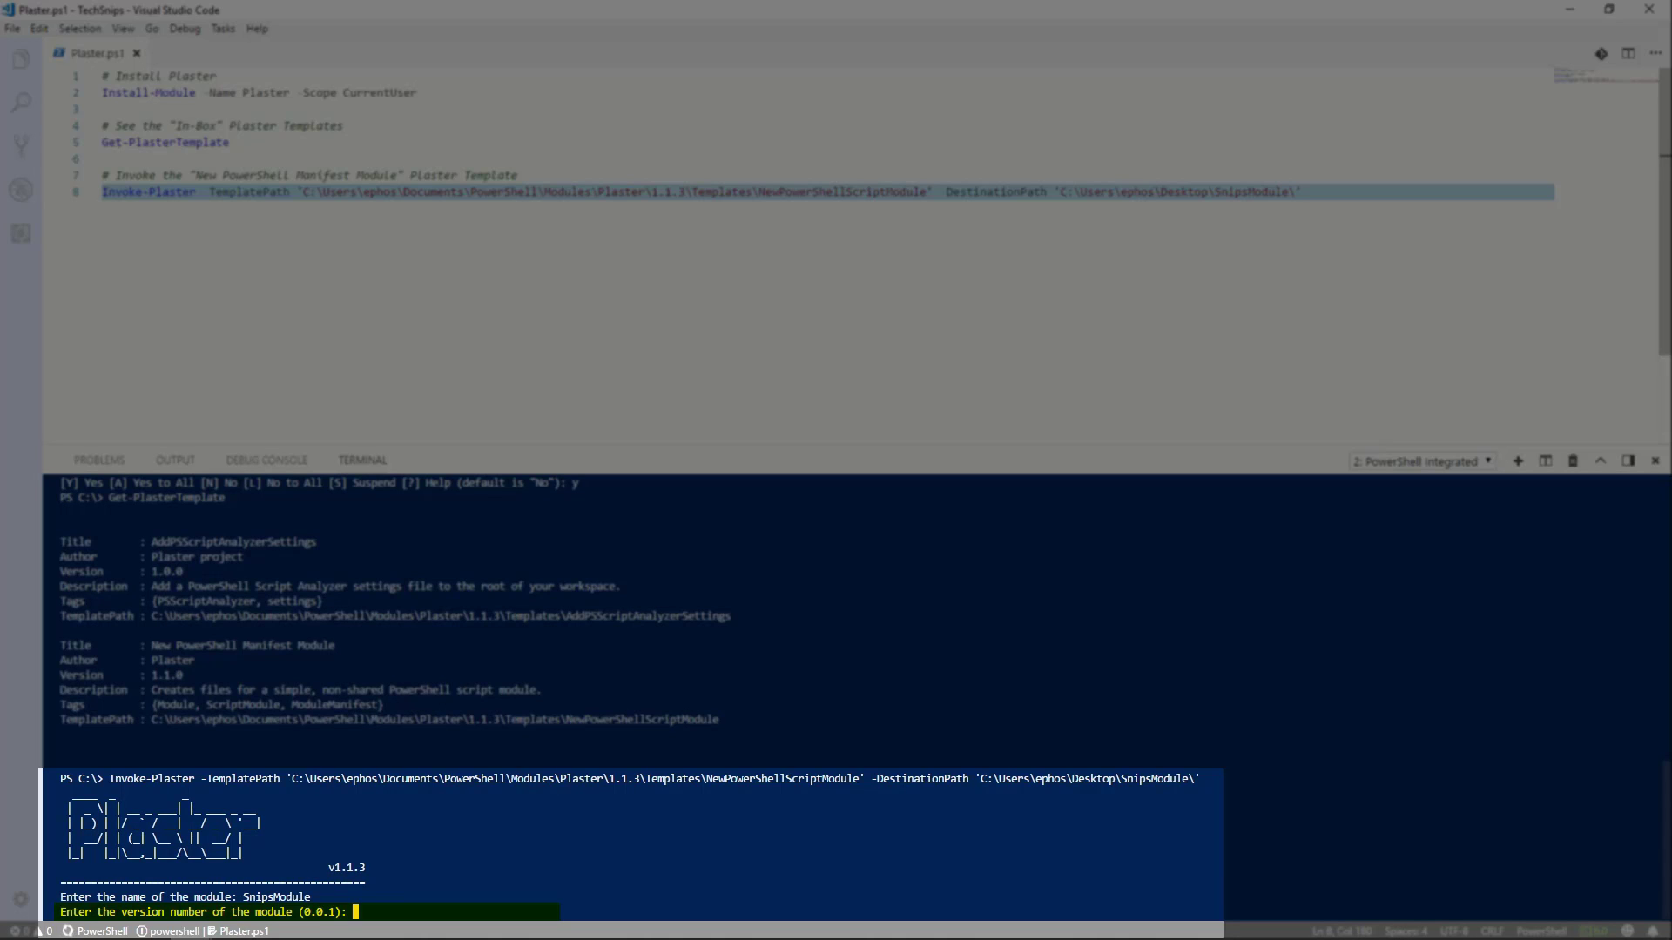
type("1.0.0")
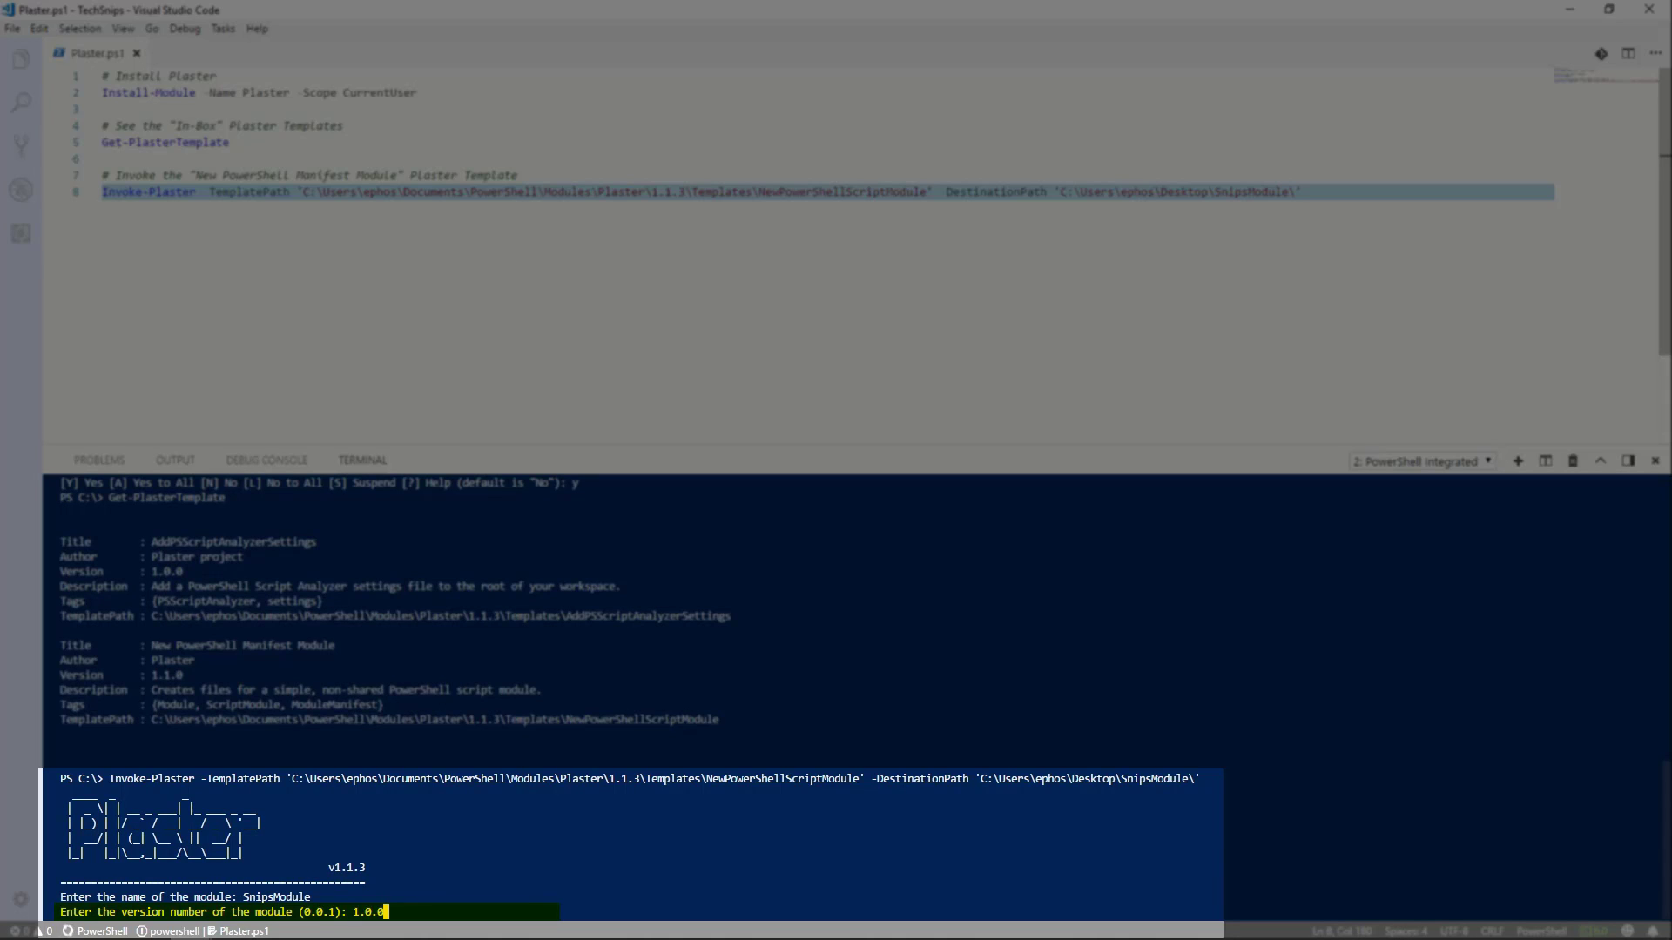
key("enter")
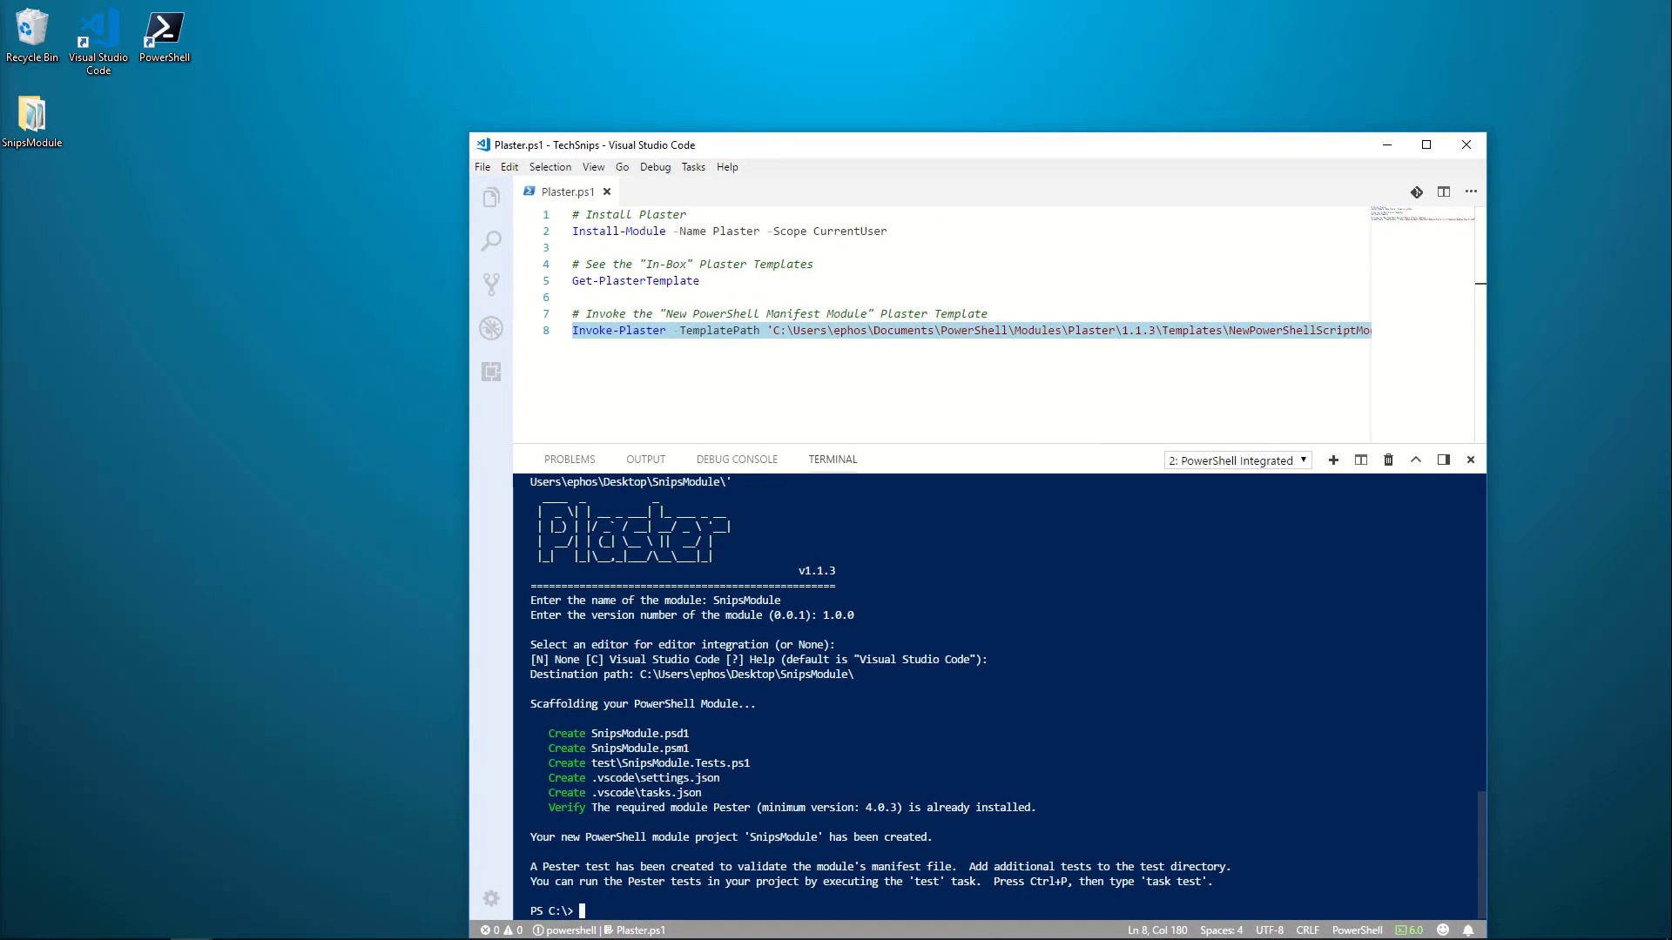
Open the new SnipsModule folder on the desktop to view its generated files.
left_click(33, 115)
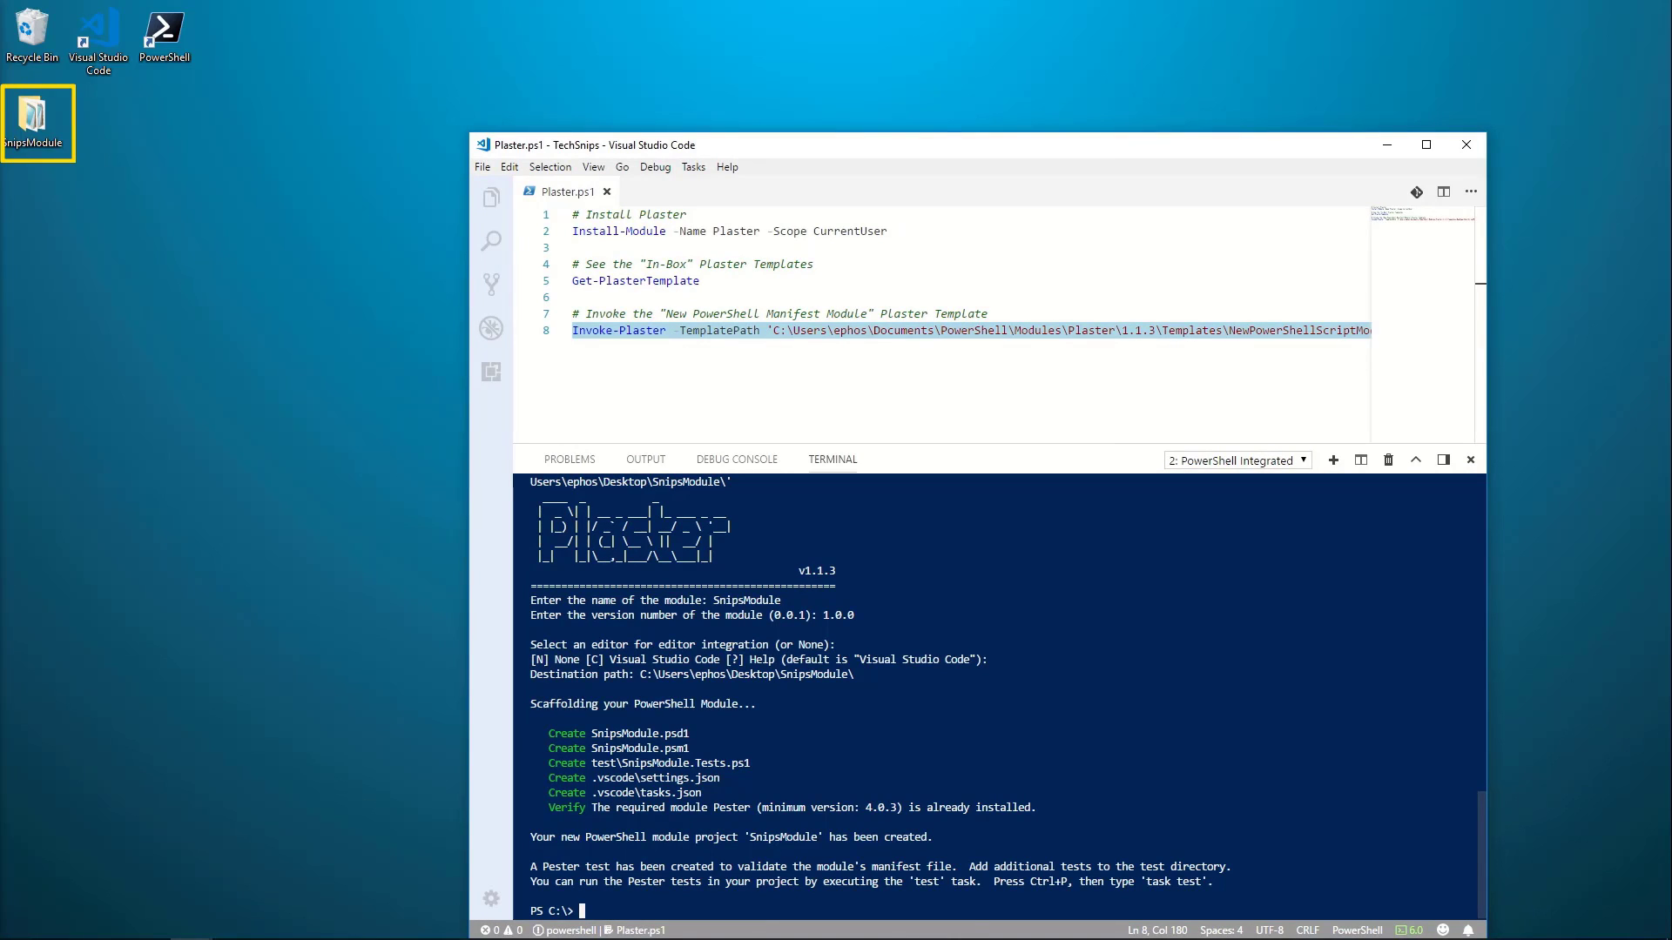
double_click(36, 115)
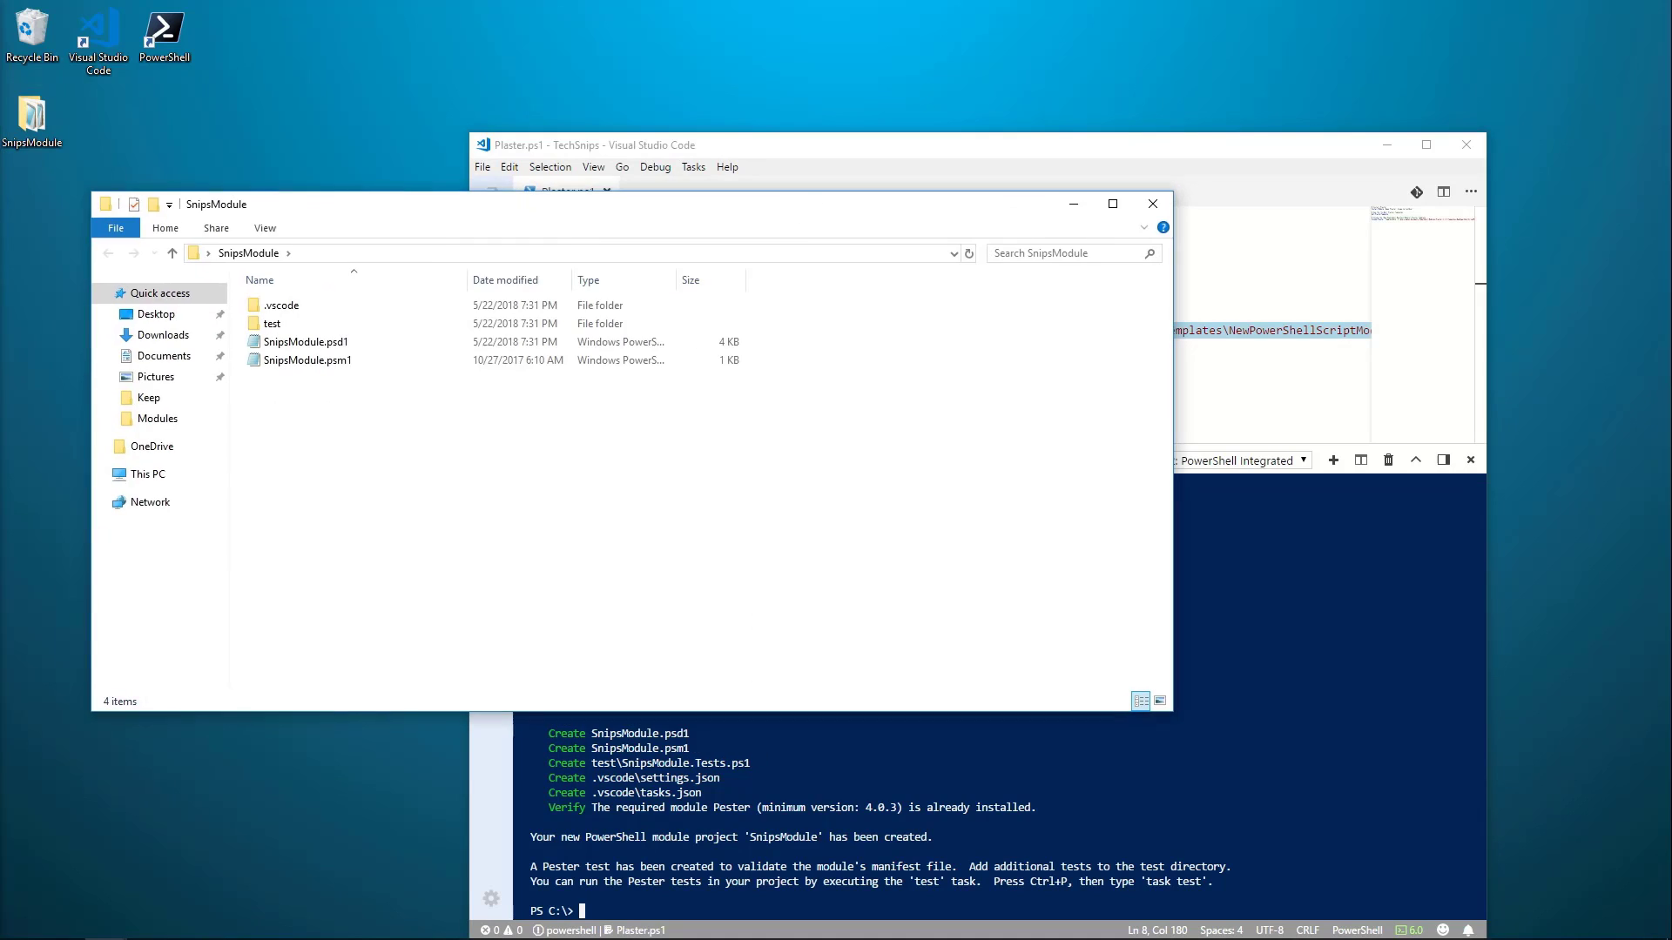